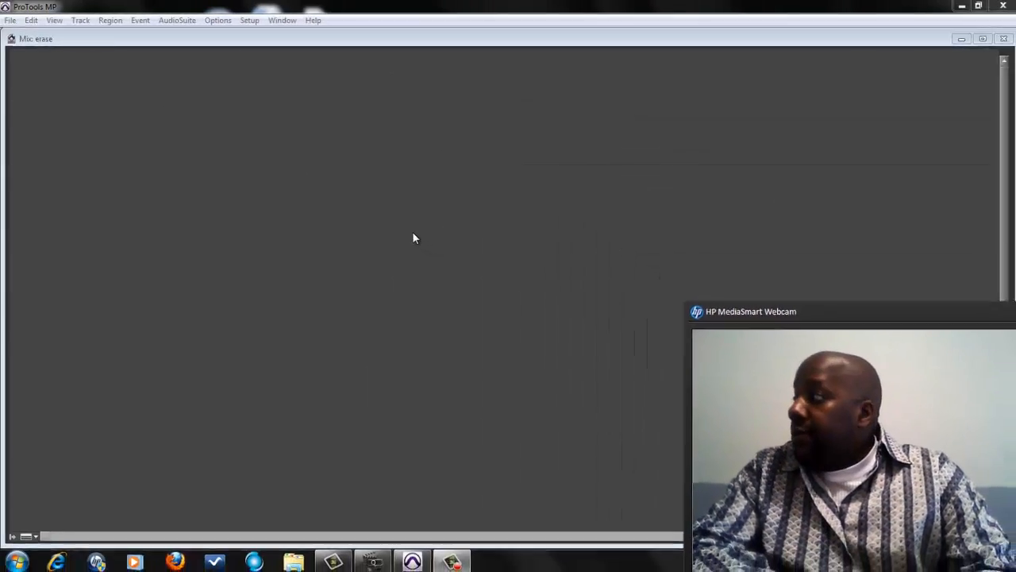
# - Create a click track in the session via Track > Create Click Track
pyautogui.click(981, 38)
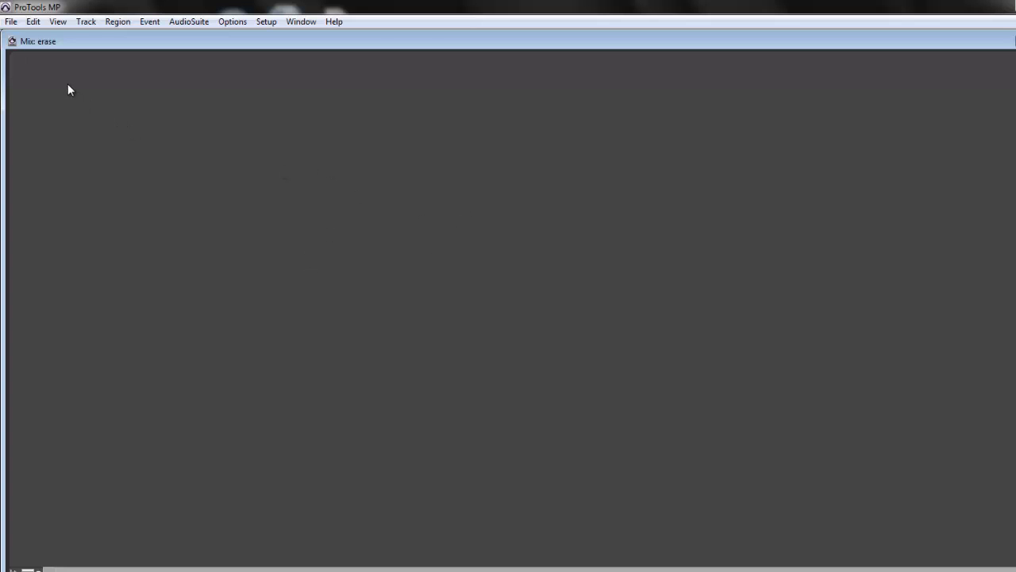
pyautogui.moveTo(15, 28)
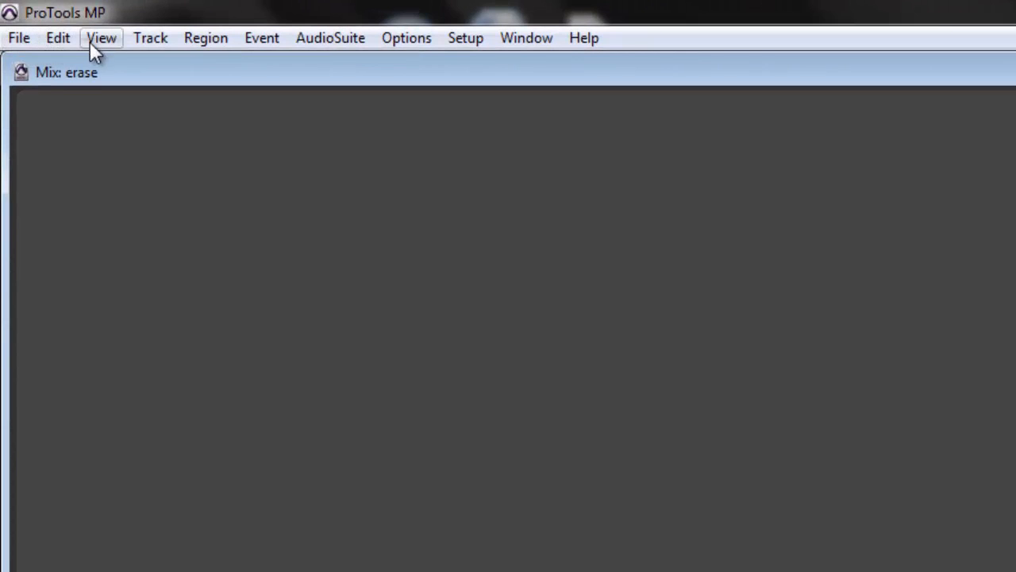
pyautogui.click(102, 38)
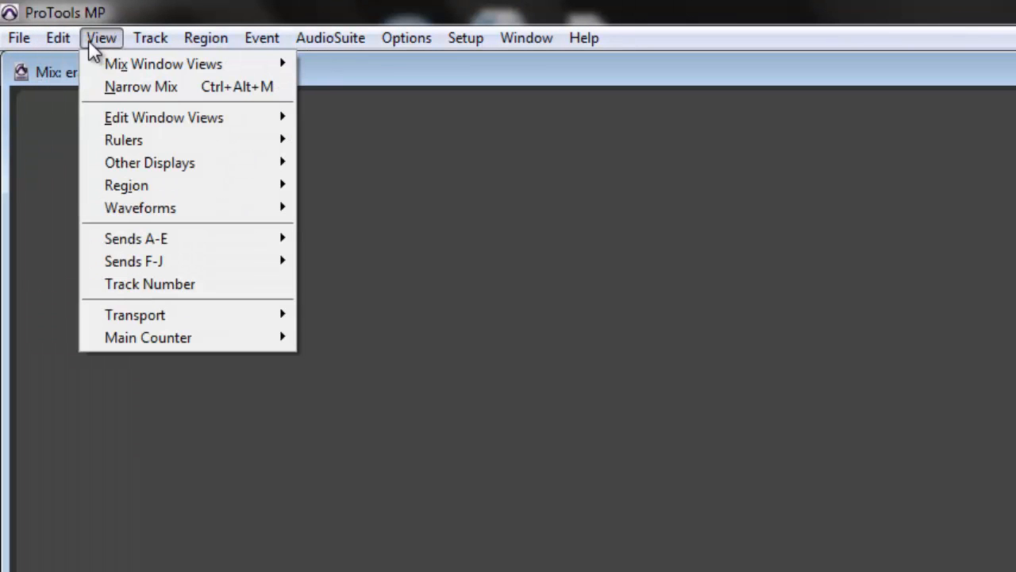
pyautogui.click(149, 38)
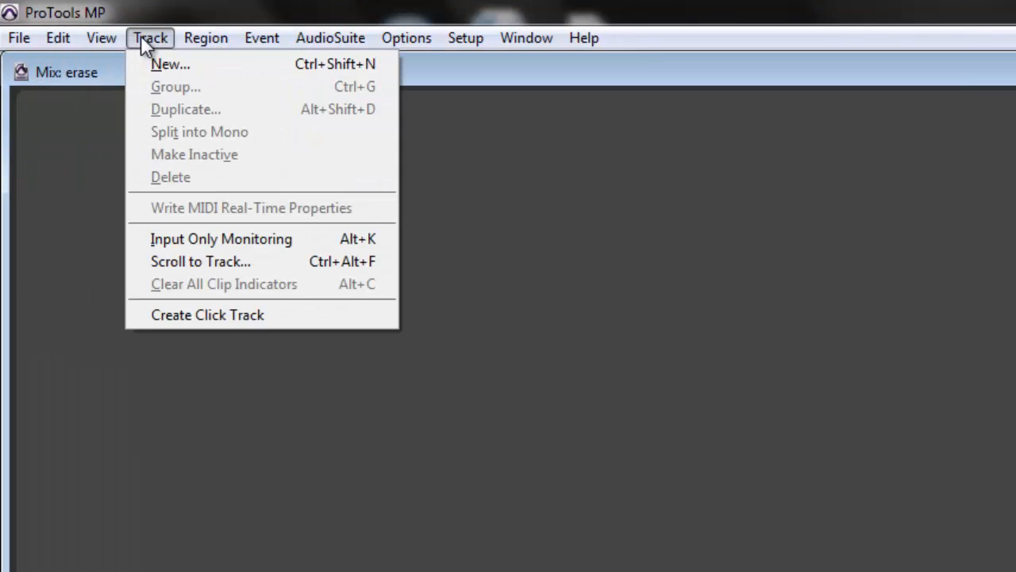
pyautogui.moveTo(207, 315)
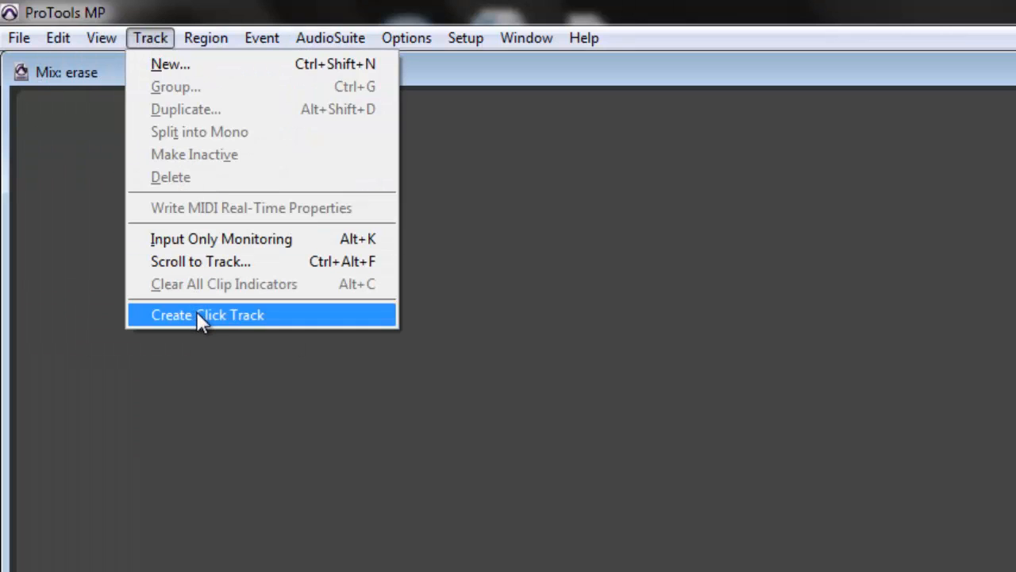
pyautogui.click(207, 314)
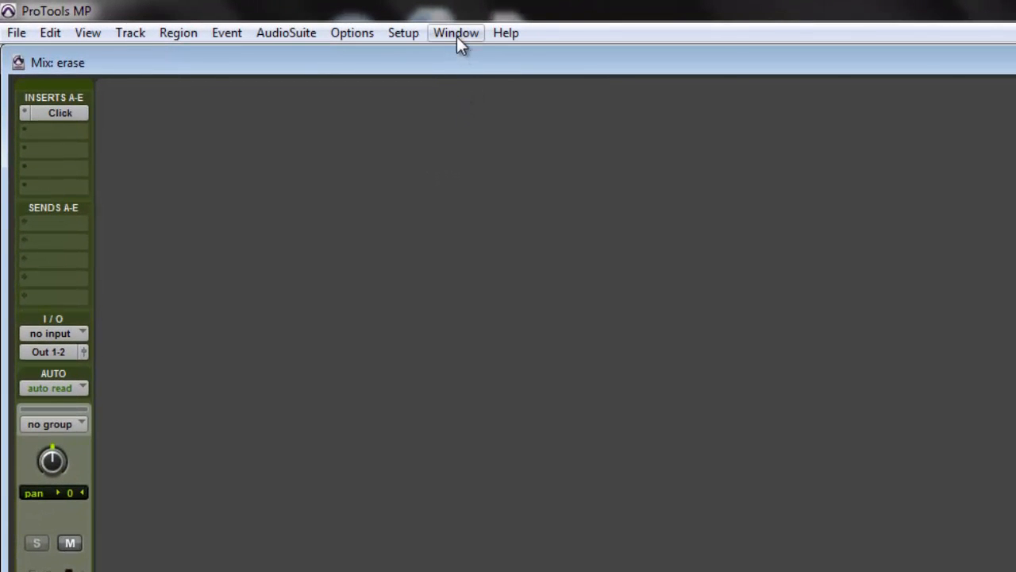
# - Switch to the Edit window via the Window menu
pyautogui.click(456, 31)
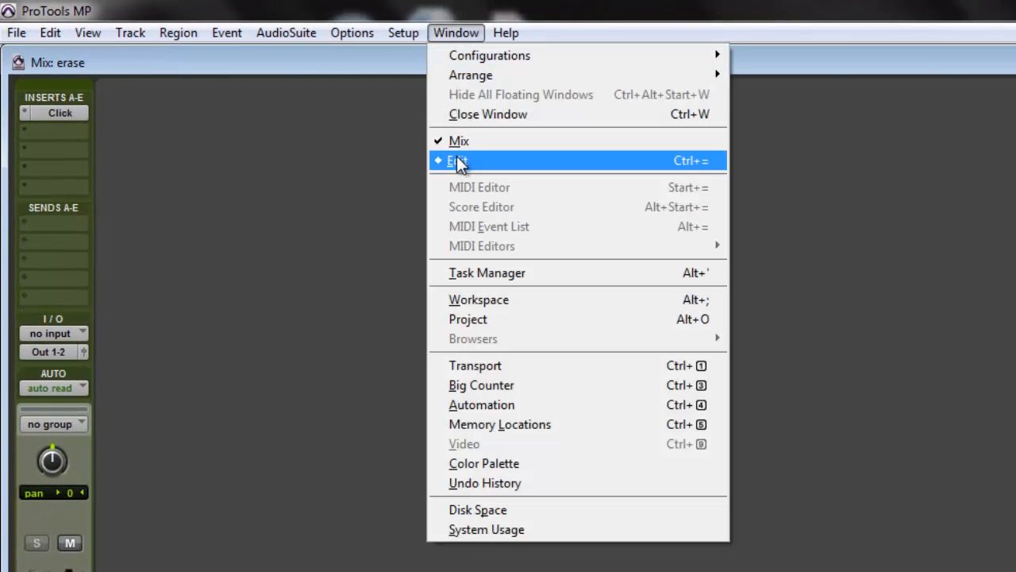
pyautogui.click(459, 160)
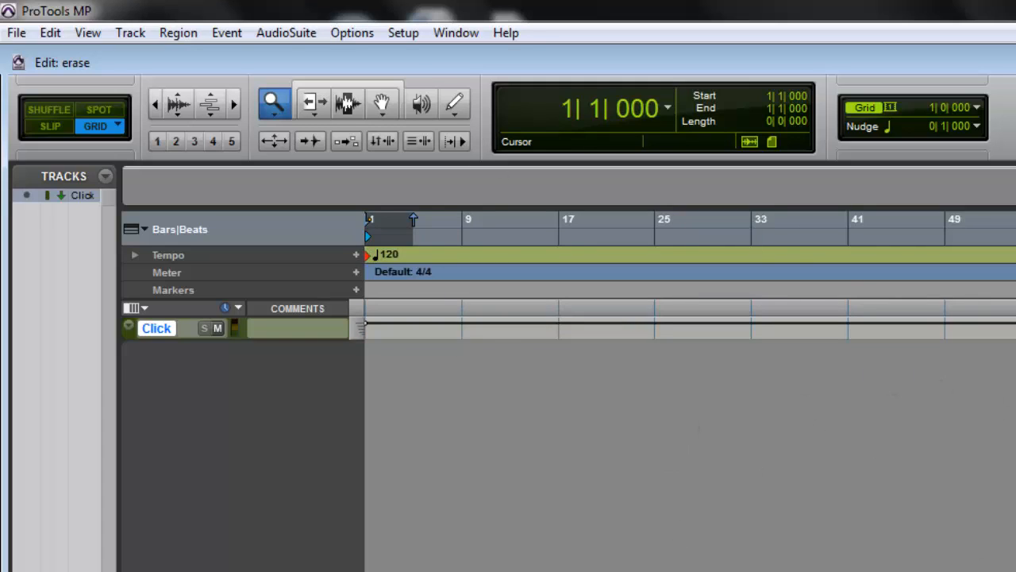
pyautogui.moveTo(460, 22)
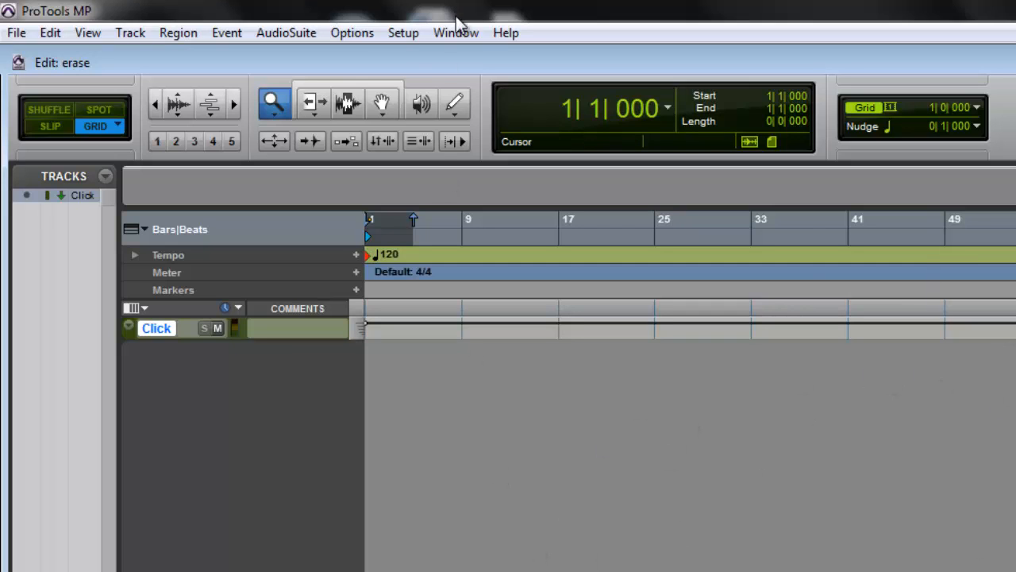
# - Show the floating Transport window from the Window menu
pyautogui.click(456, 32)
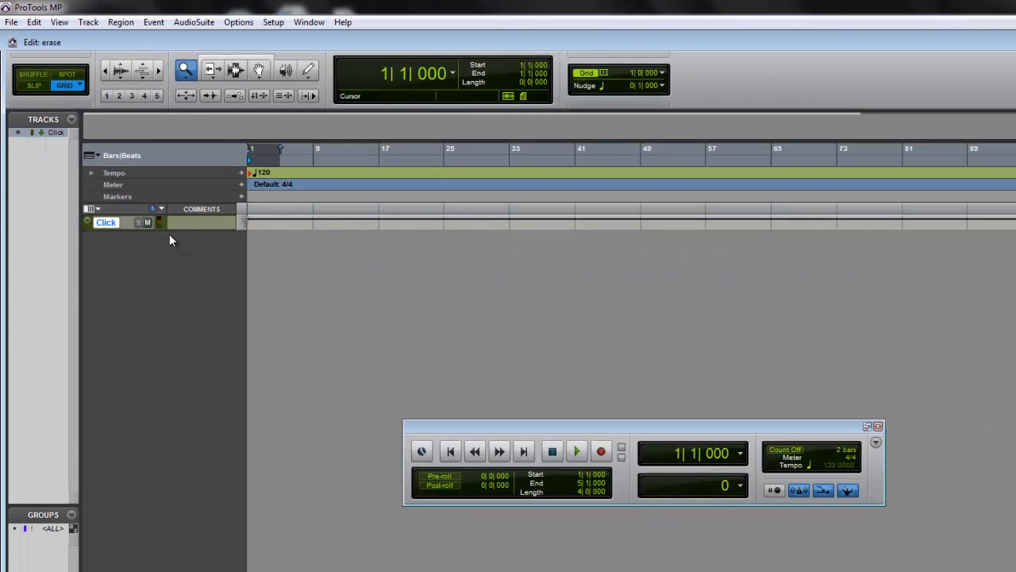
pyautogui.moveTo(146, 240)
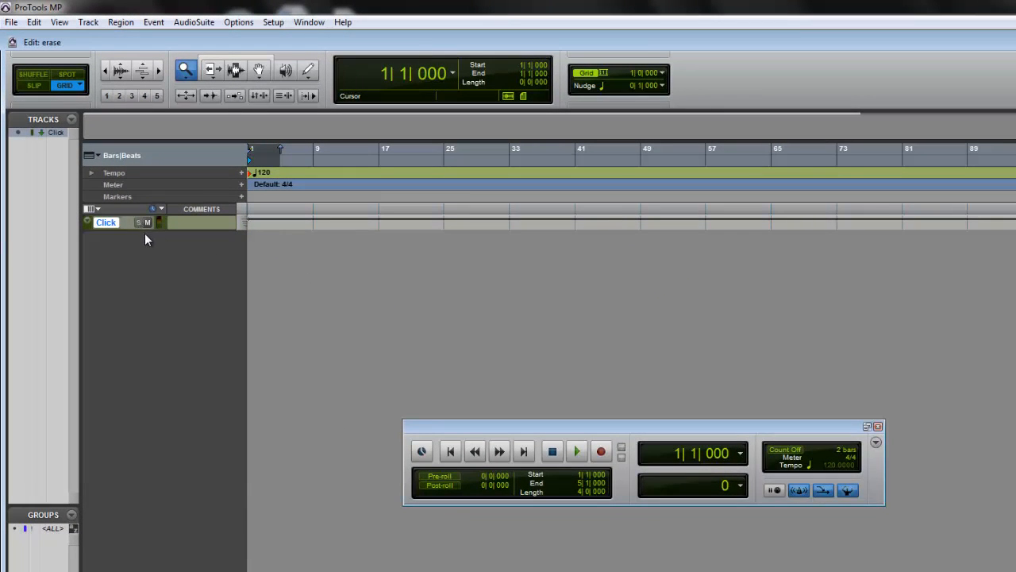
pyautogui.moveTo(117, 229)
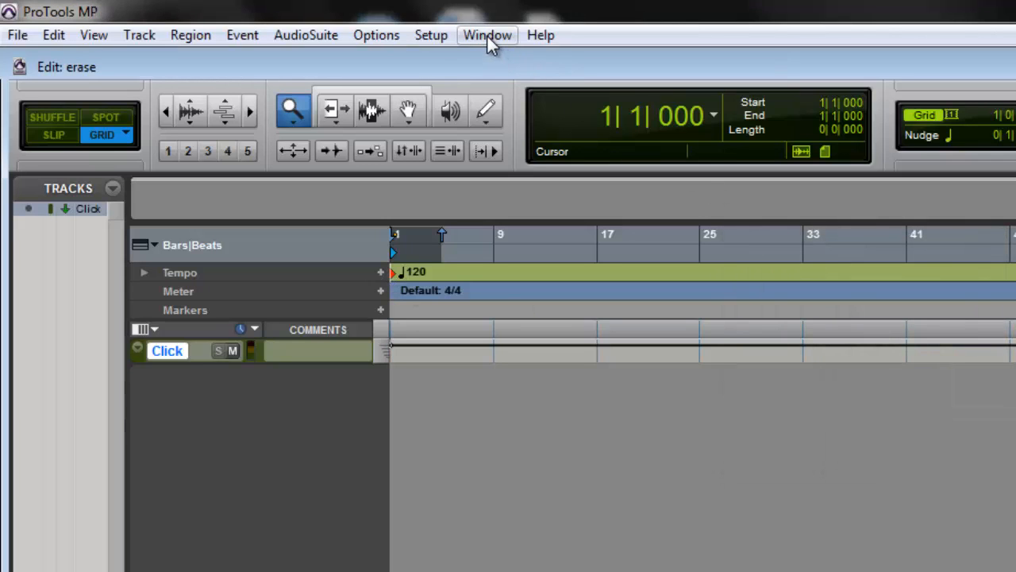
# - Return to the Mix window, attempt Record and Play, and dismiss the 'No tracks are record-enabled' alert
pyautogui.click(486, 35)
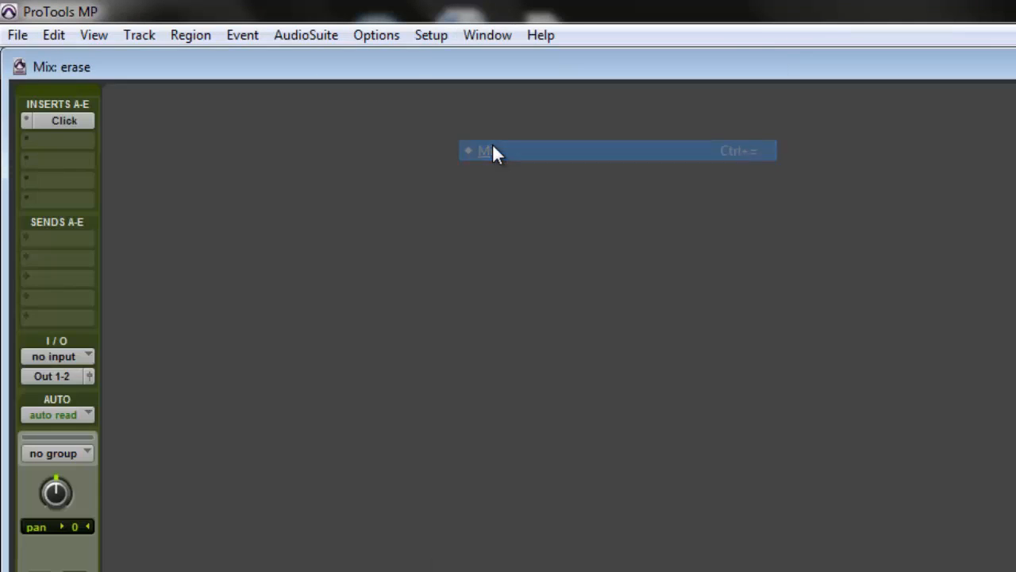
pyautogui.click(486, 151)
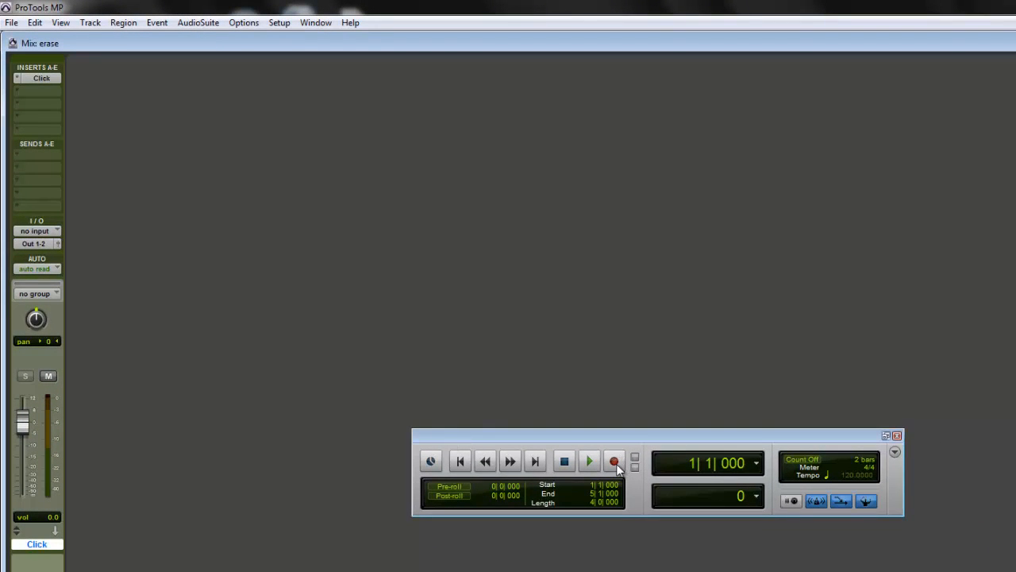
pyautogui.click(613, 460)
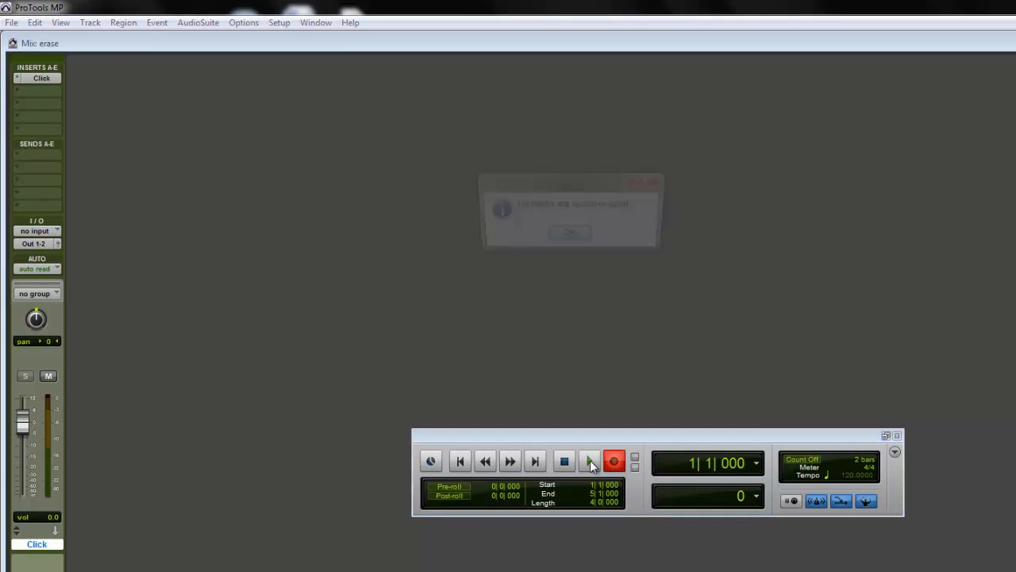
pyautogui.click(589, 460)
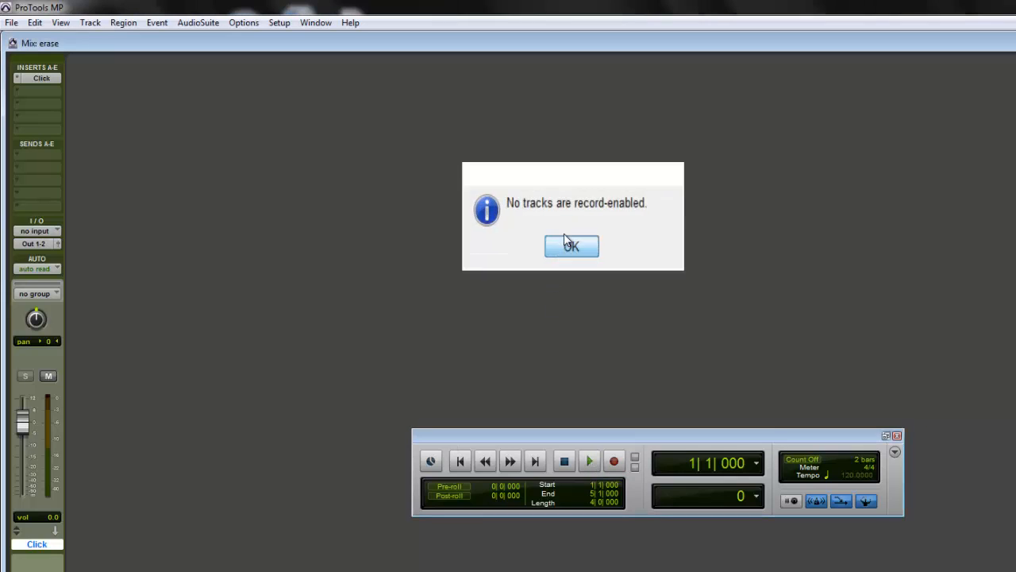
pyautogui.click(572, 246)
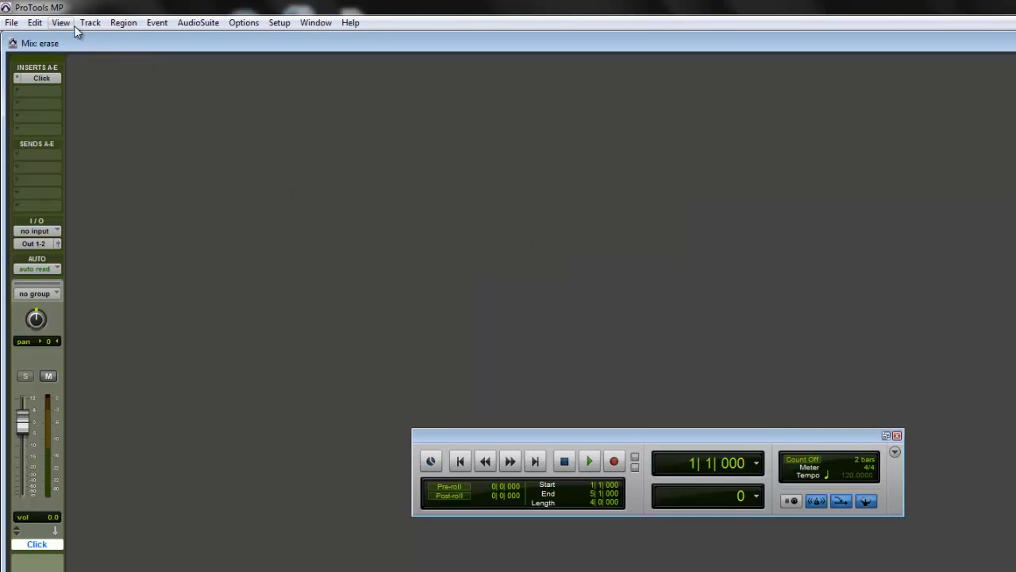
# - Create 1 new Mono Audio Track in Samples, named Audio 1, via Track > New
pyautogui.click(118, 28)
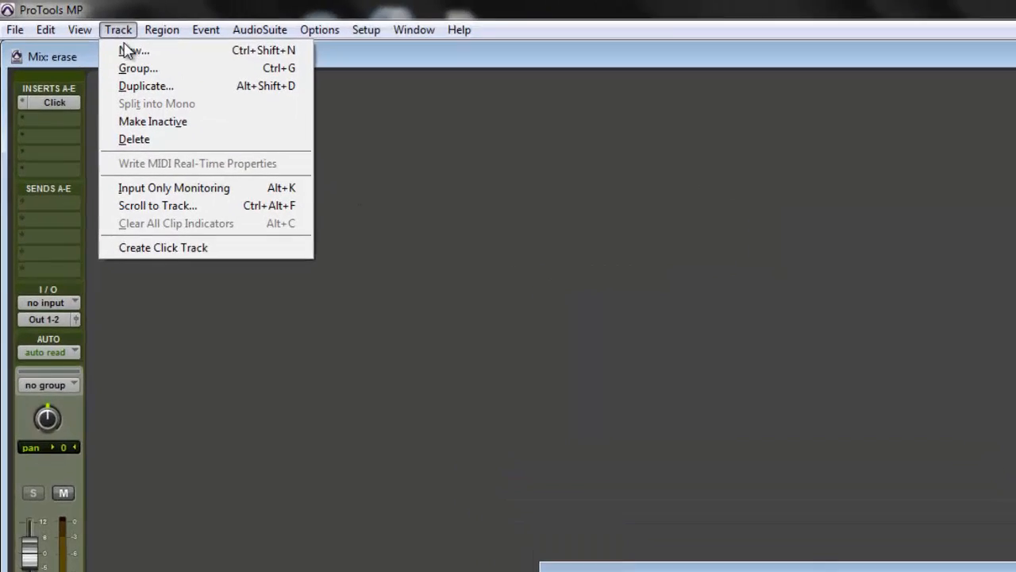
pyautogui.click(133, 49)
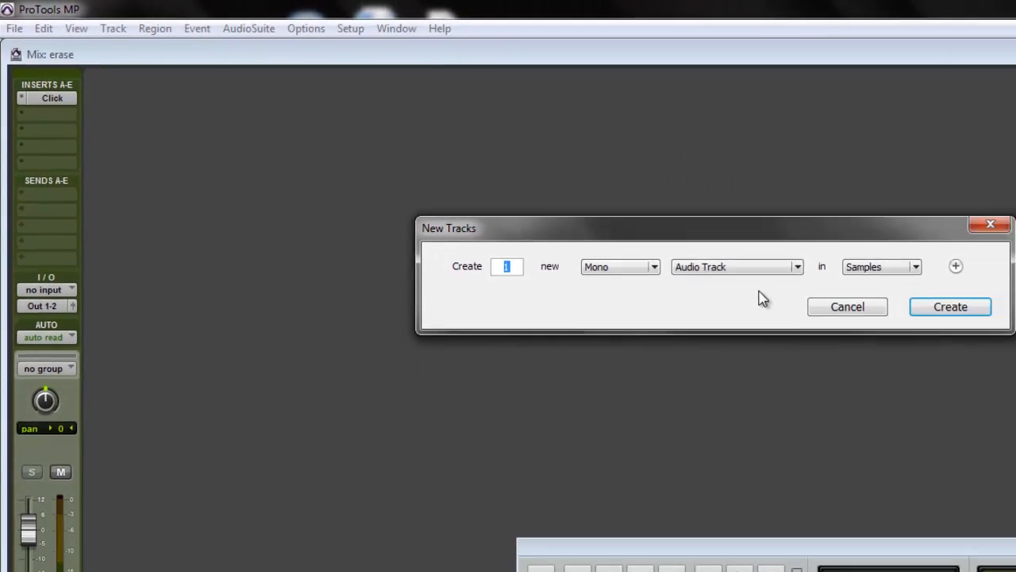
pyautogui.click(949, 307)
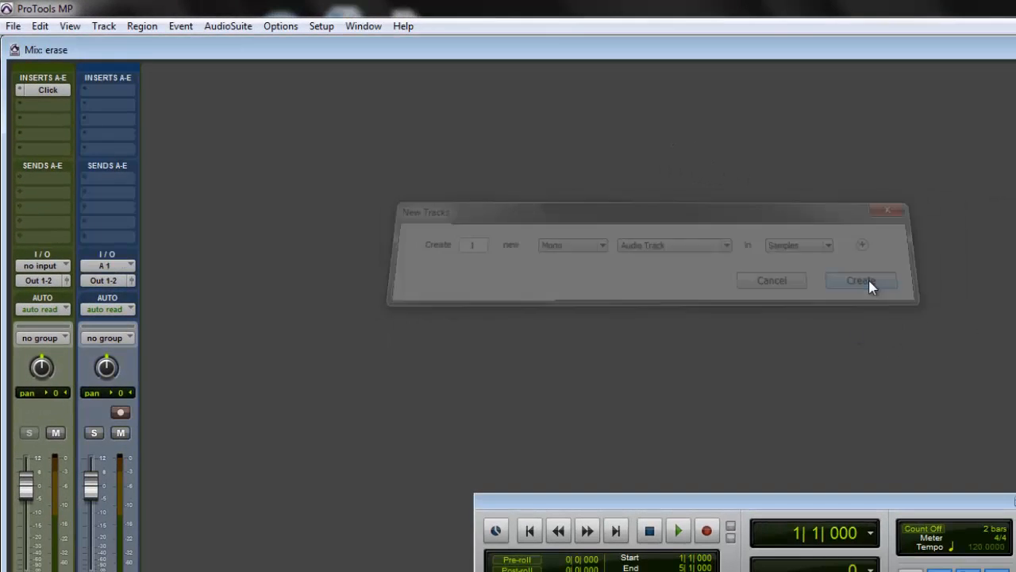
pyautogui.click(860, 279)
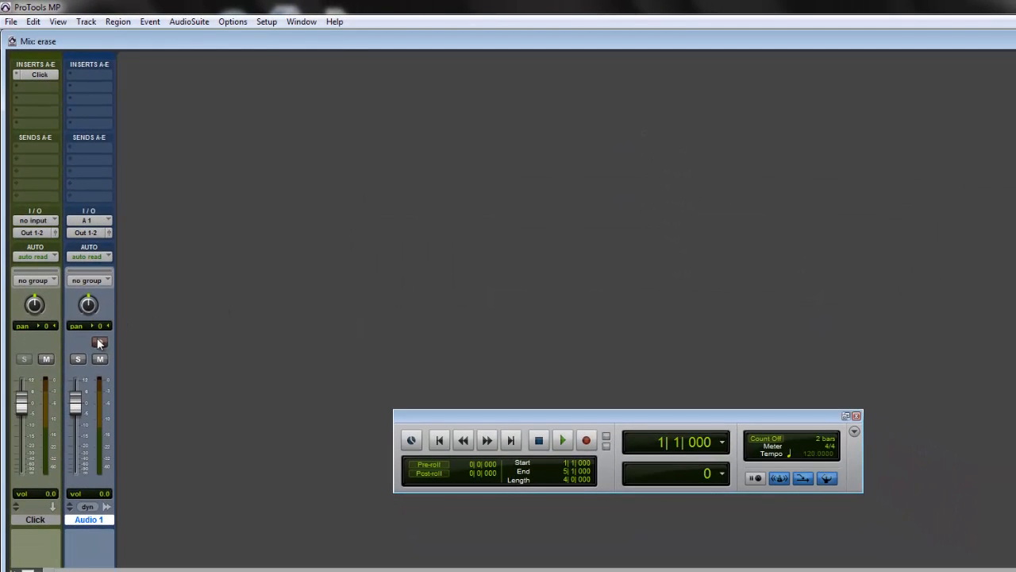
# - Record-enable Audio 1 and start a recording pass from the Transport with the click running
pyautogui.click(98, 342)
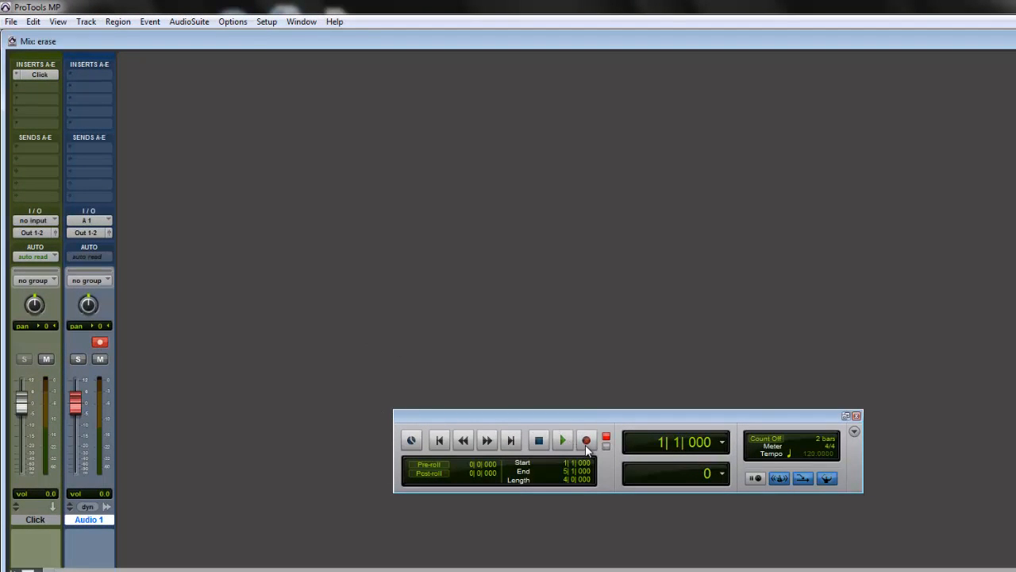
pyautogui.click(562, 440)
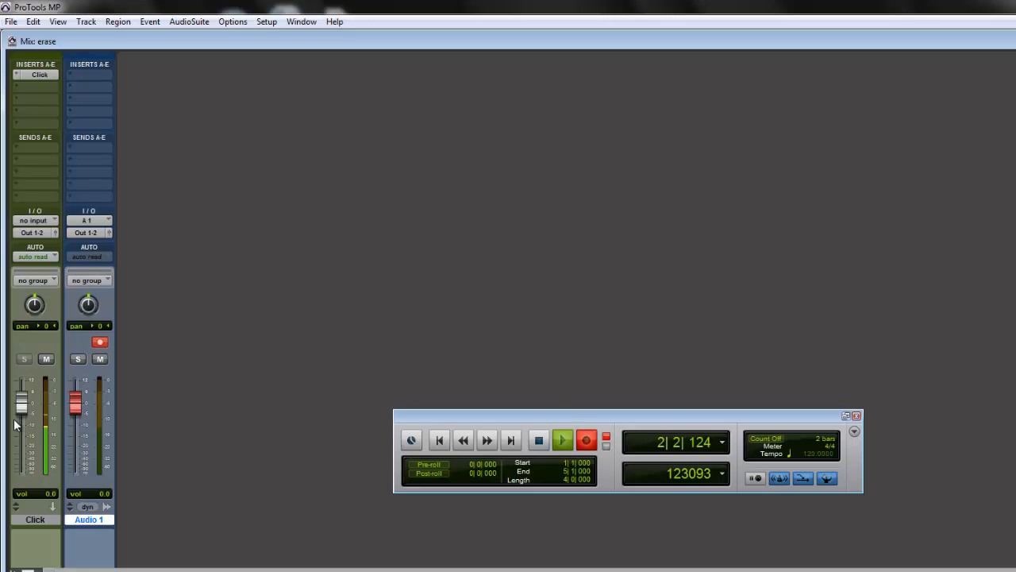
pyautogui.click(562, 439)
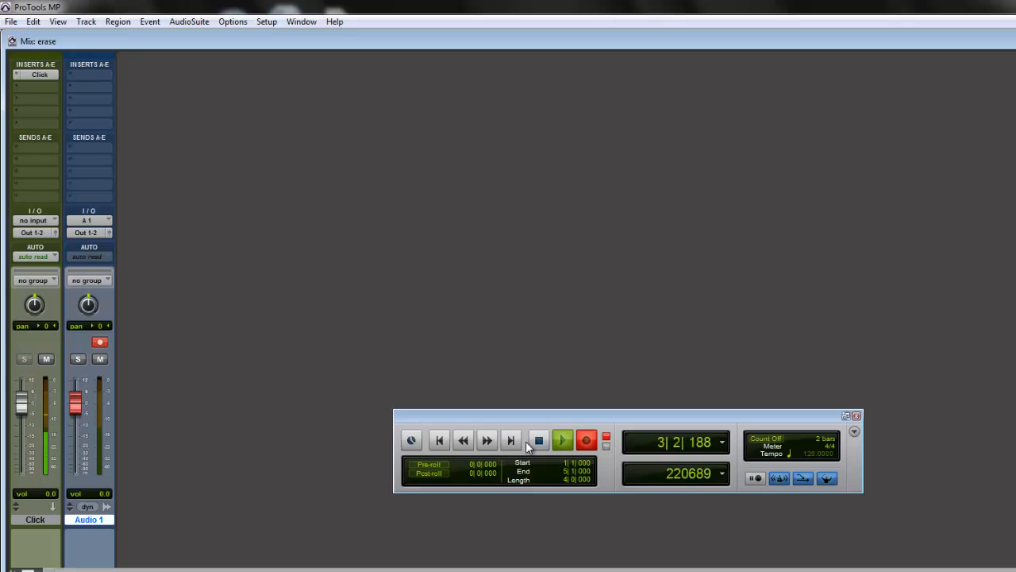
pyautogui.click(540, 440)
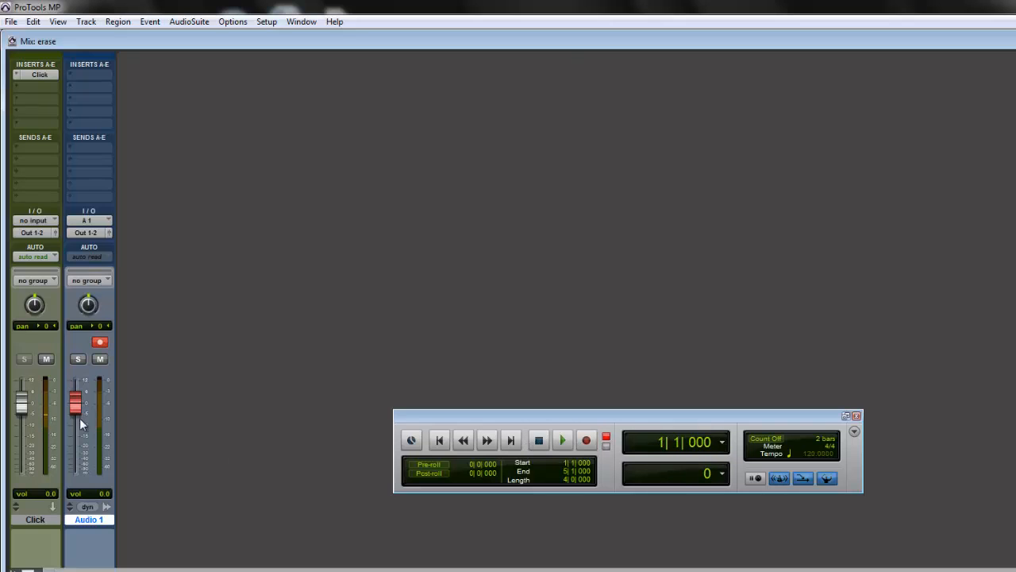
pyautogui.moveTo(584, 454)
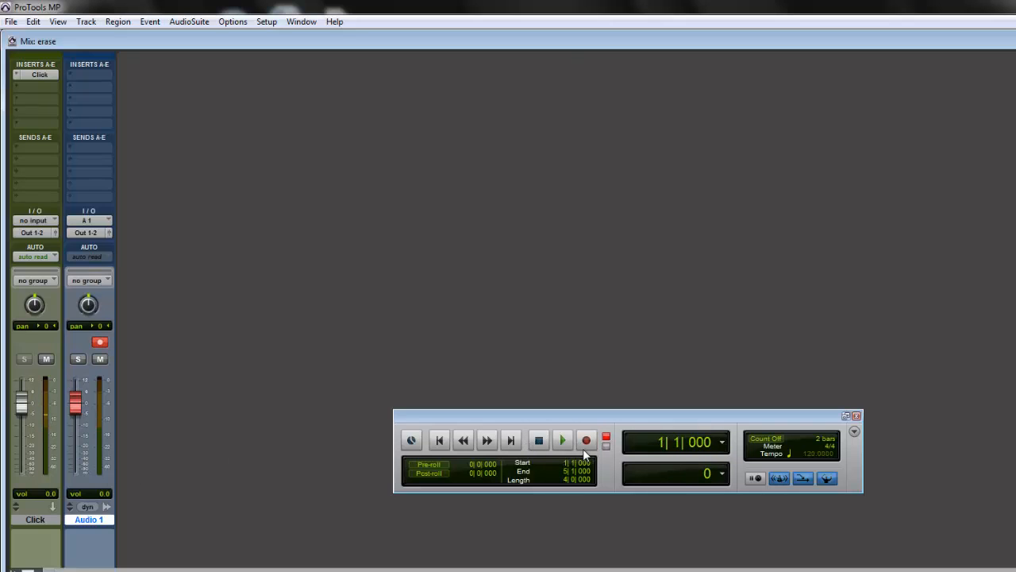
pyautogui.click(562, 440)
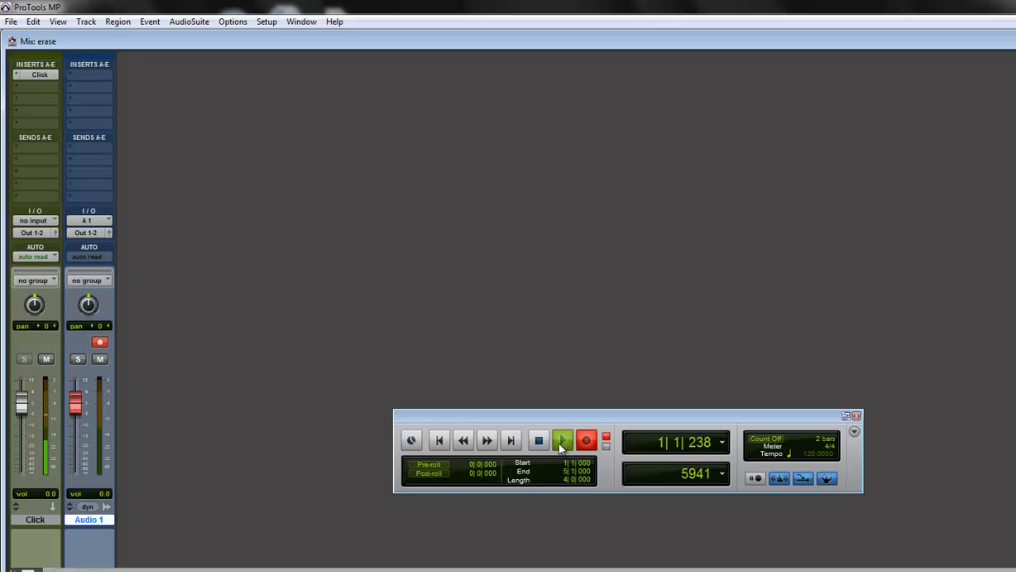
pyautogui.click(562, 441)
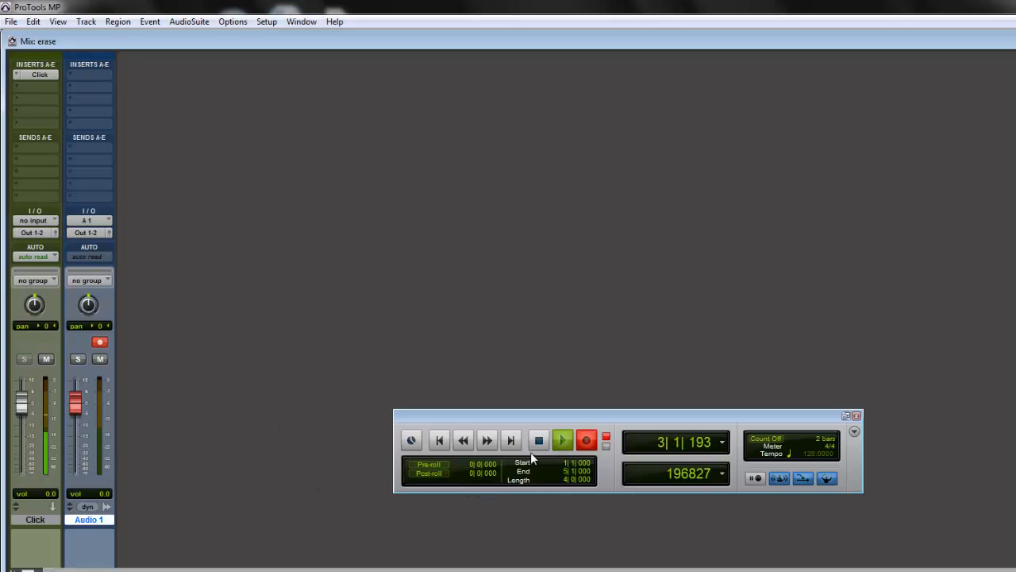
# - Stop the recording pass so the counter returns to bar 1 at tempo 120
pyautogui.click(538, 440)
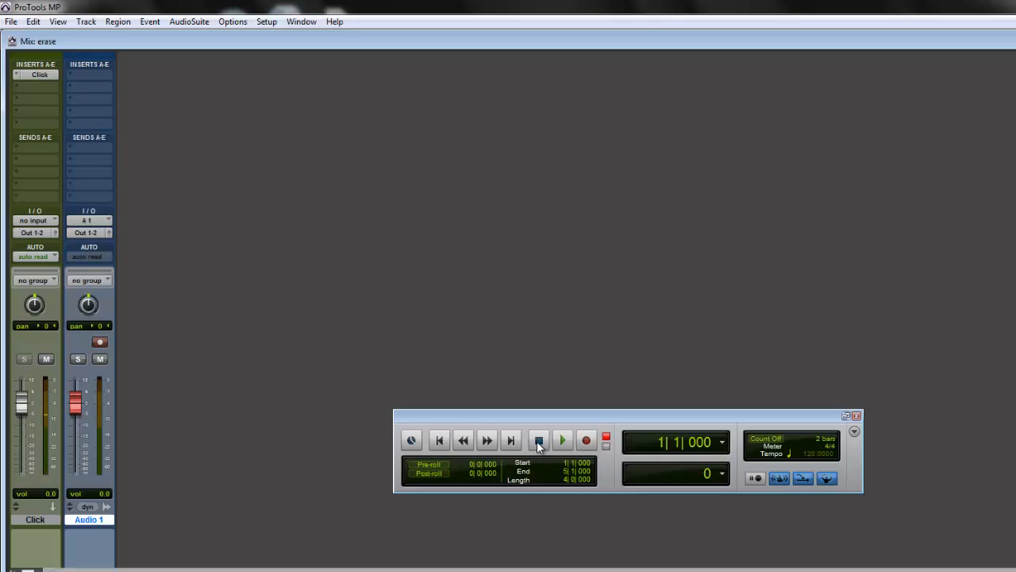
pyautogui.moveTo(538, 440)
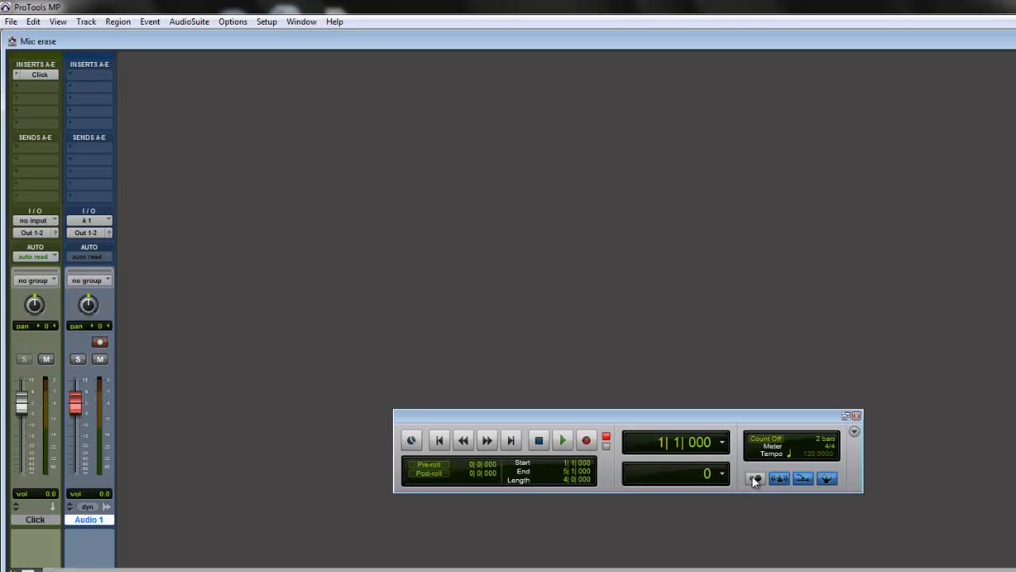
pyautogui.moveTo(756, 477)
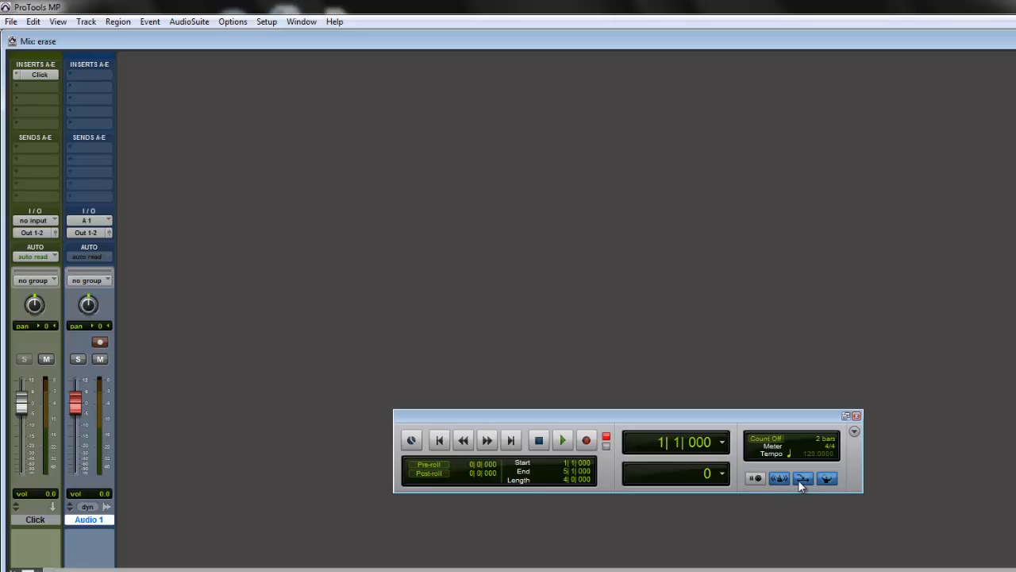
pyautogui.click(825, 476)
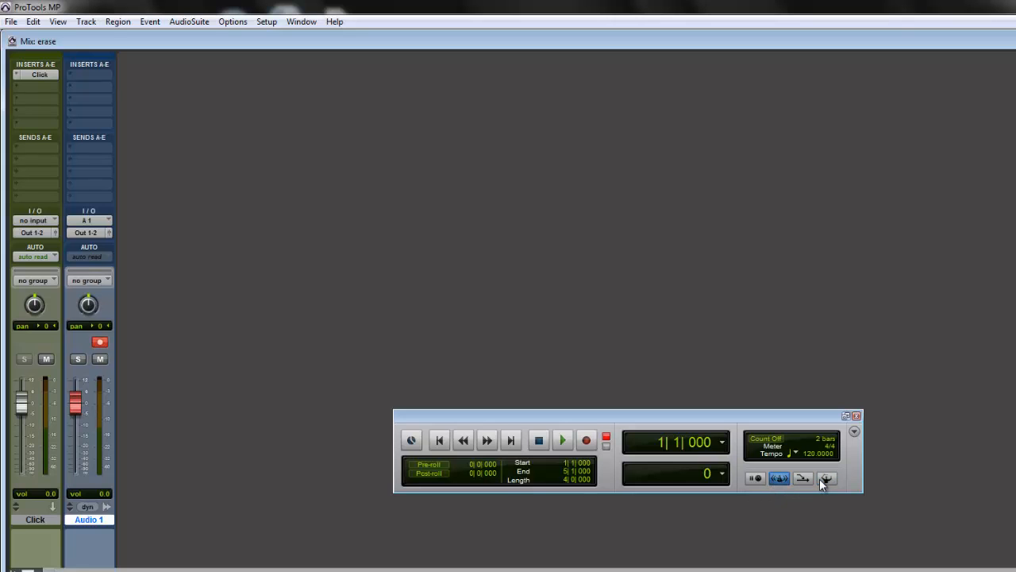
# - Review the Click/Countoff Options: click during play and record, output none, 2-bar countoff, leaving Output unchanged
pyautogui.click(780, 477)
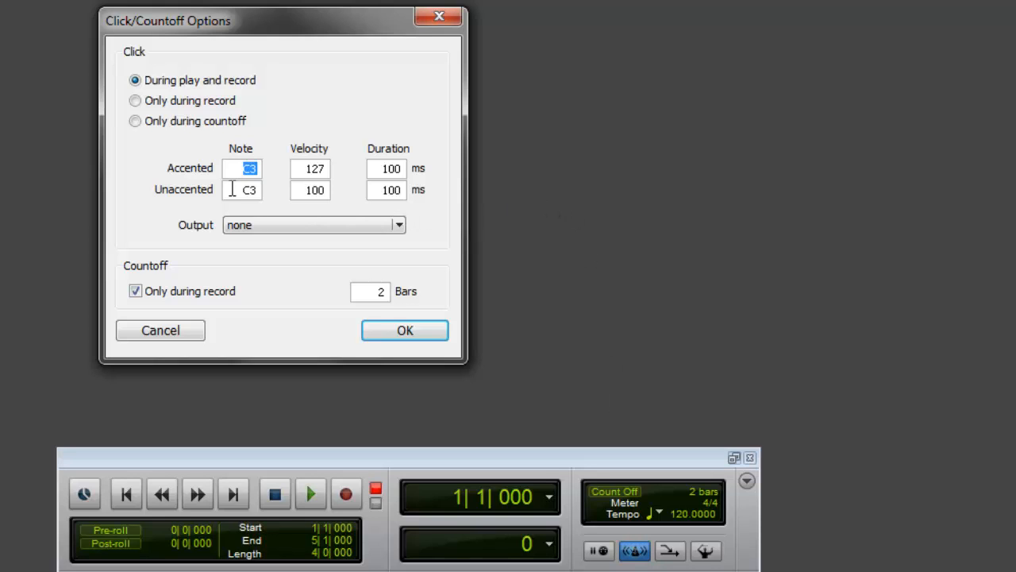
pyautogui.moveTo(141, 62)
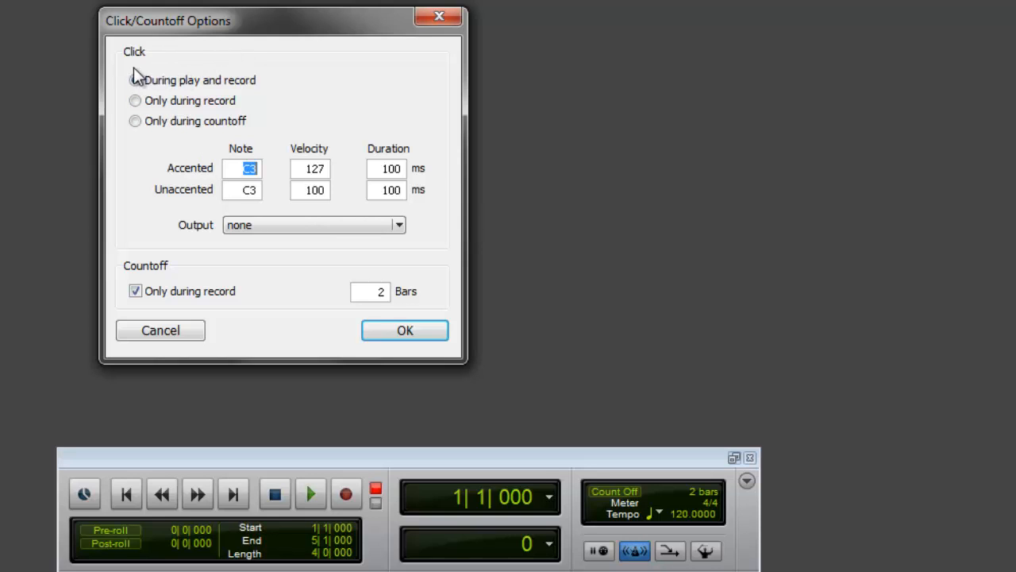
pyautogui.click(135, 80)
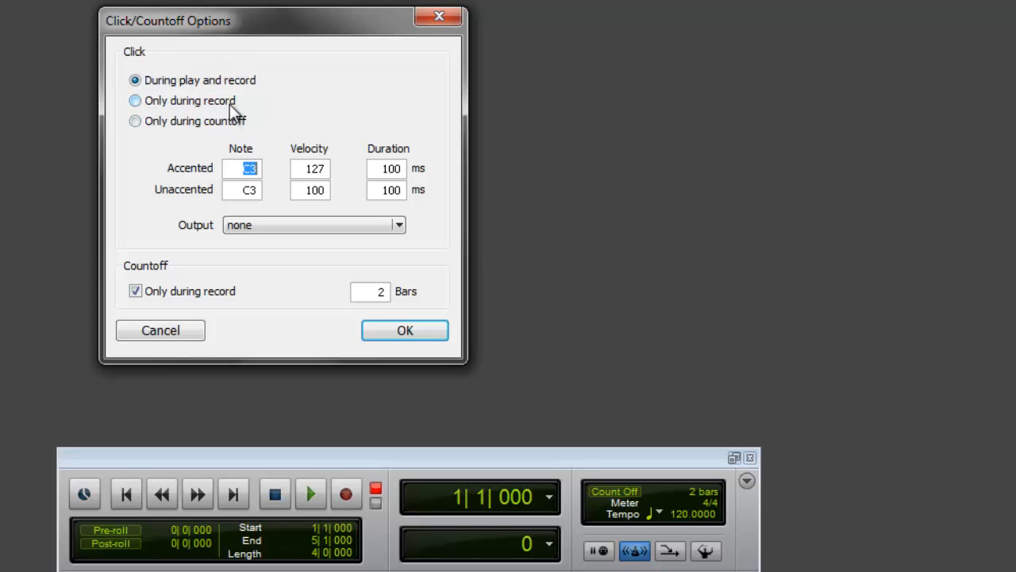
pyautogui.moveTo(159, 104)
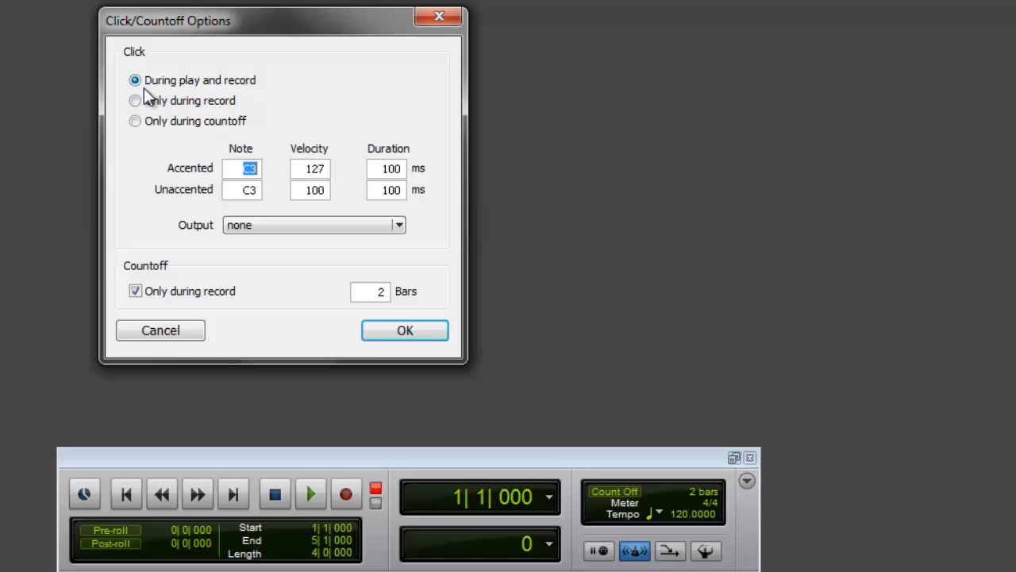
pyautogui.moveTo(273, 91)
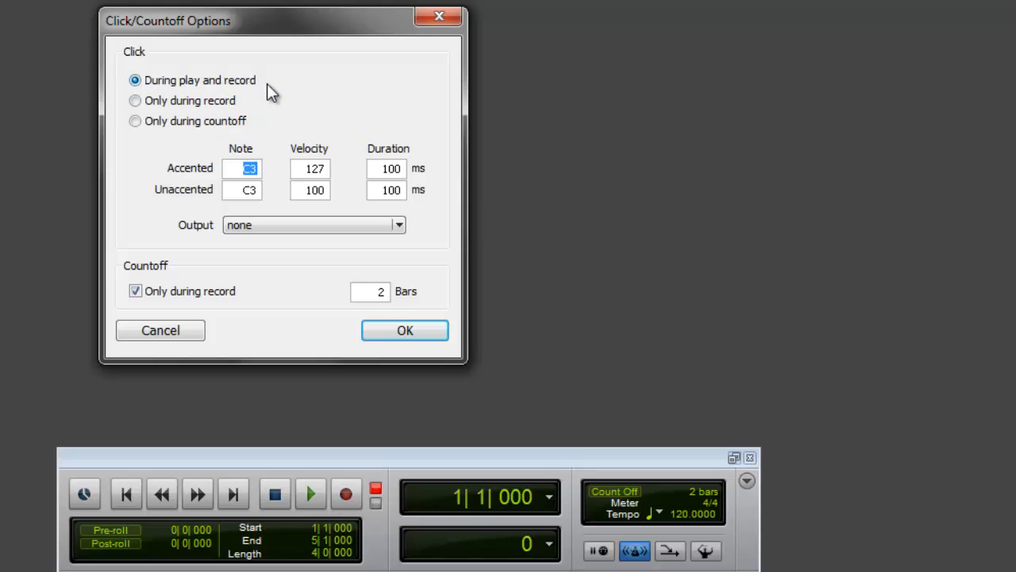
pyautogui.moveTo(141, 140)
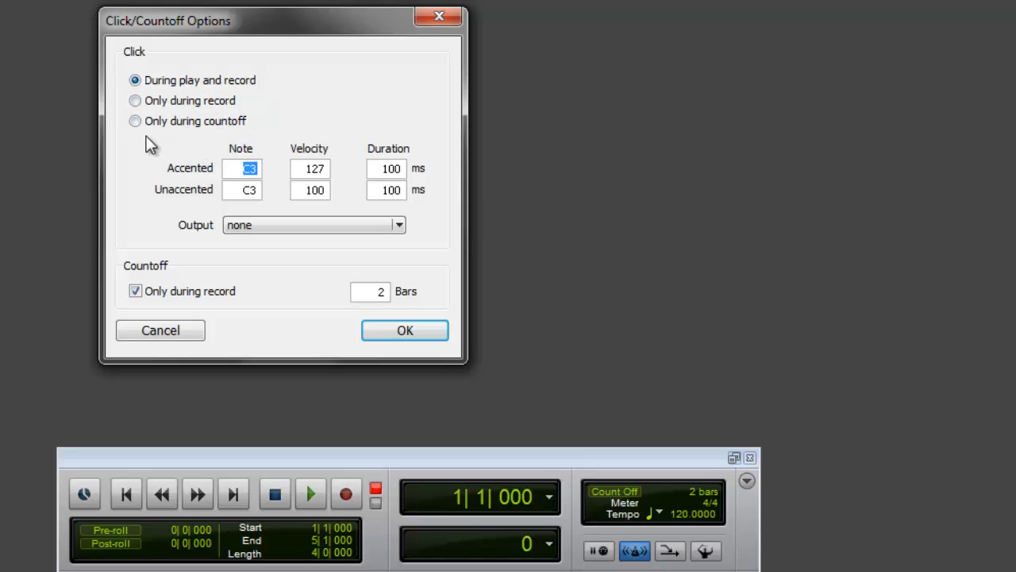
pyautogui.moveTo(176, 162)
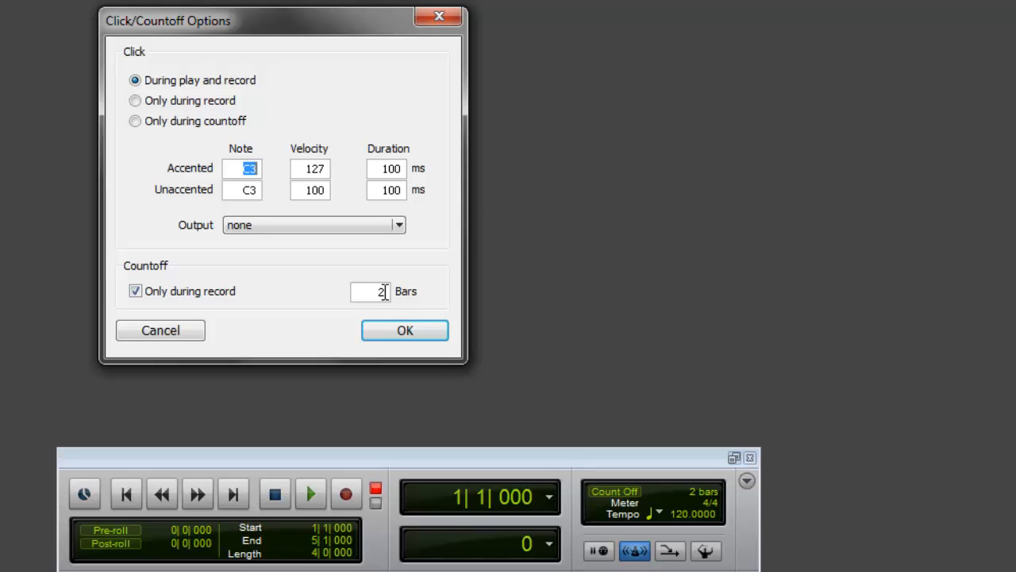
pyautogui.moveTo(289, 254)
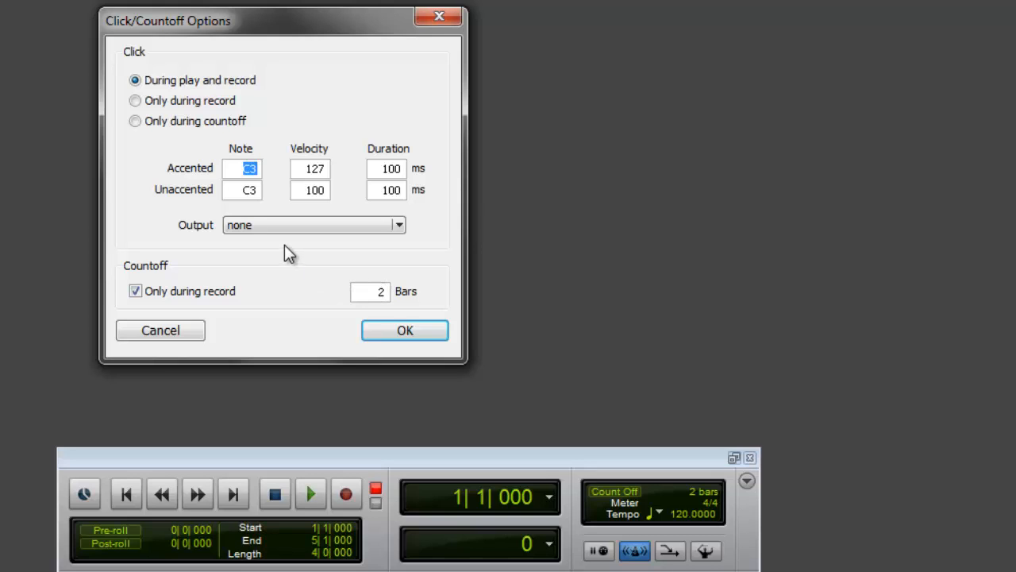
pyautogui.moveTo(228, 184)
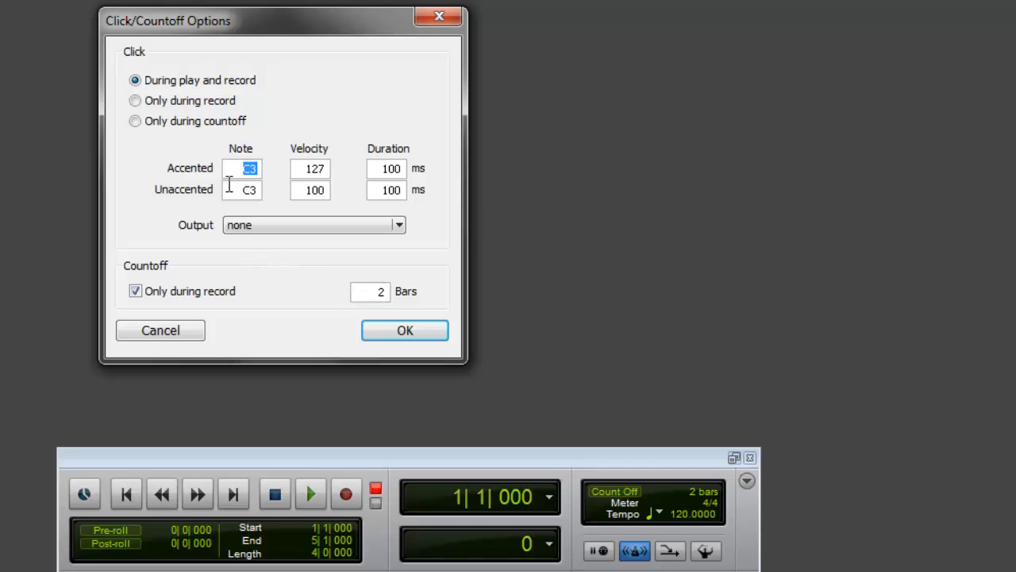
pyautogui.moveTo(443, 189)
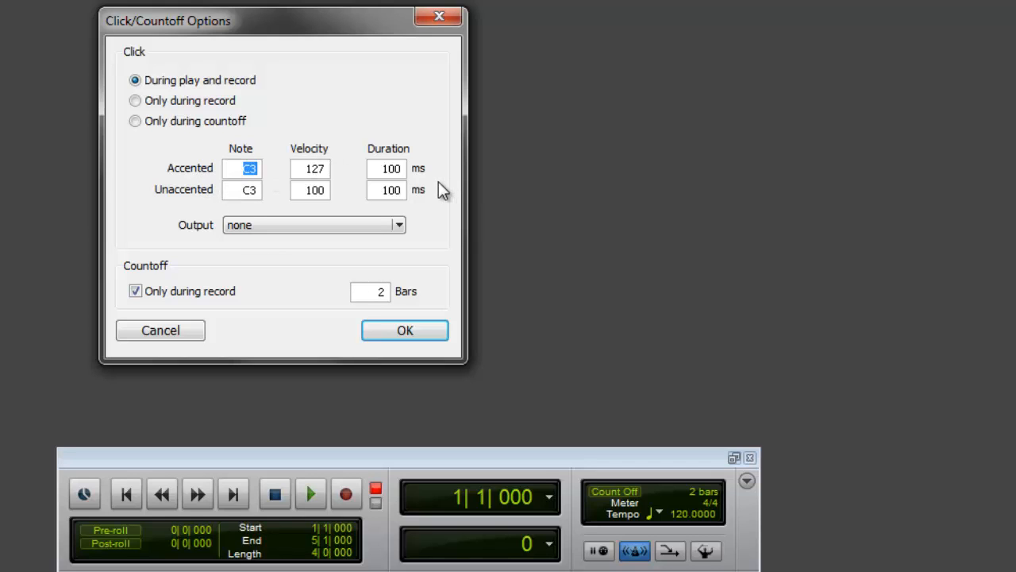
pyautogui.moveTo(301, 266)
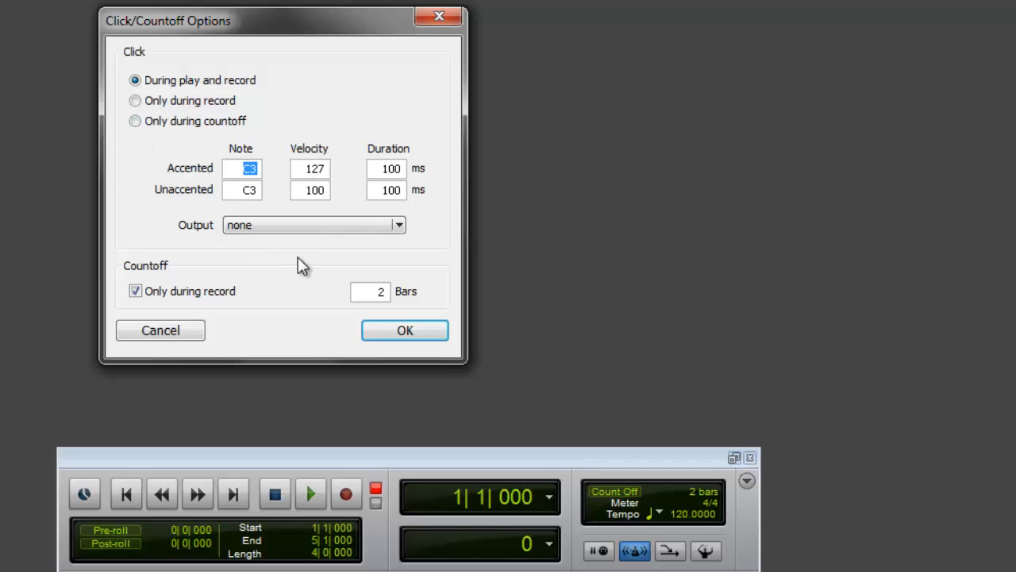
pyautogui.moveTo(357, 262)
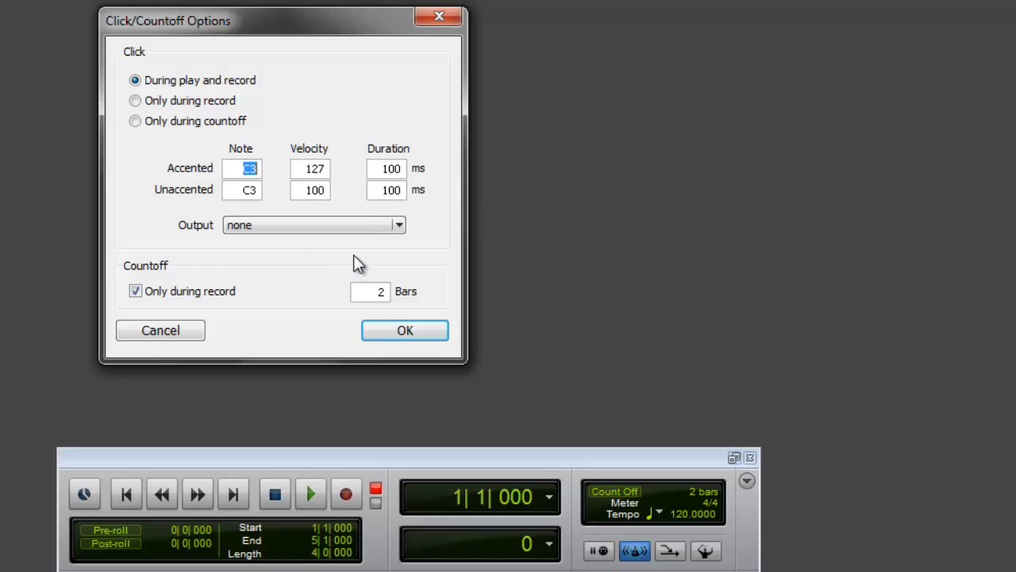
pyautogui.moveTo(395, 241)
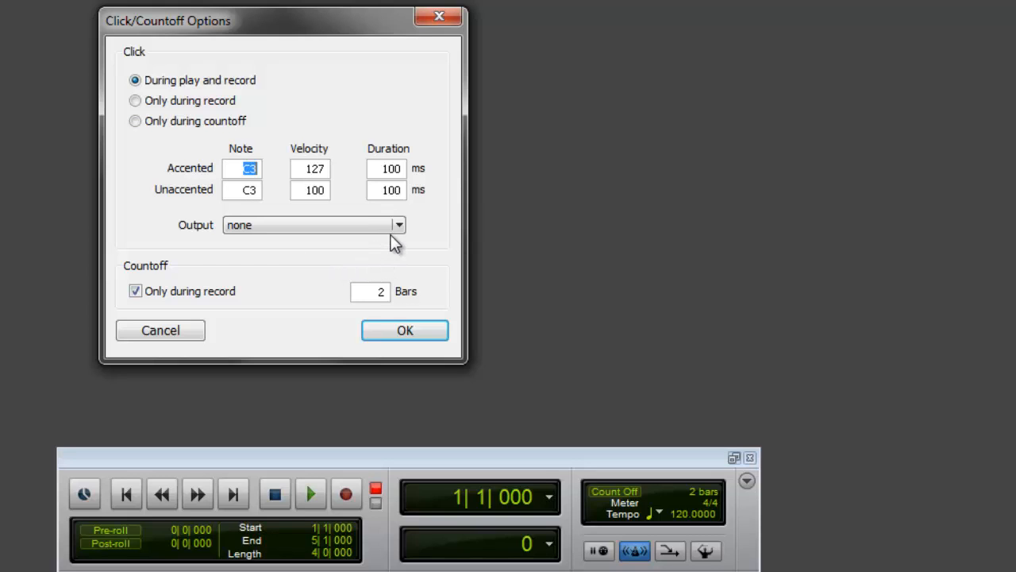
pyautogui.moveTo(398, 232)
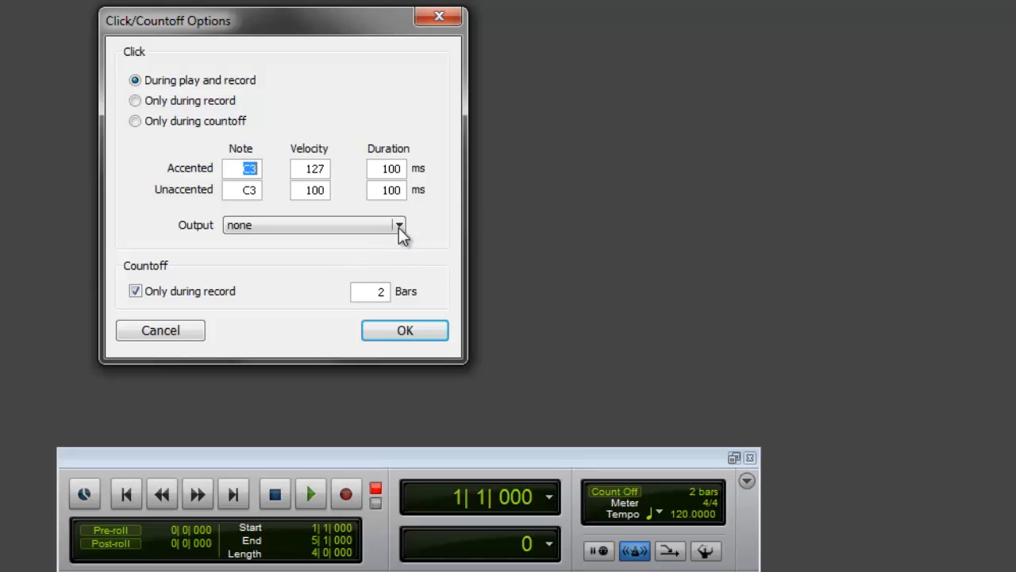
pyautogui.click(400, 226)
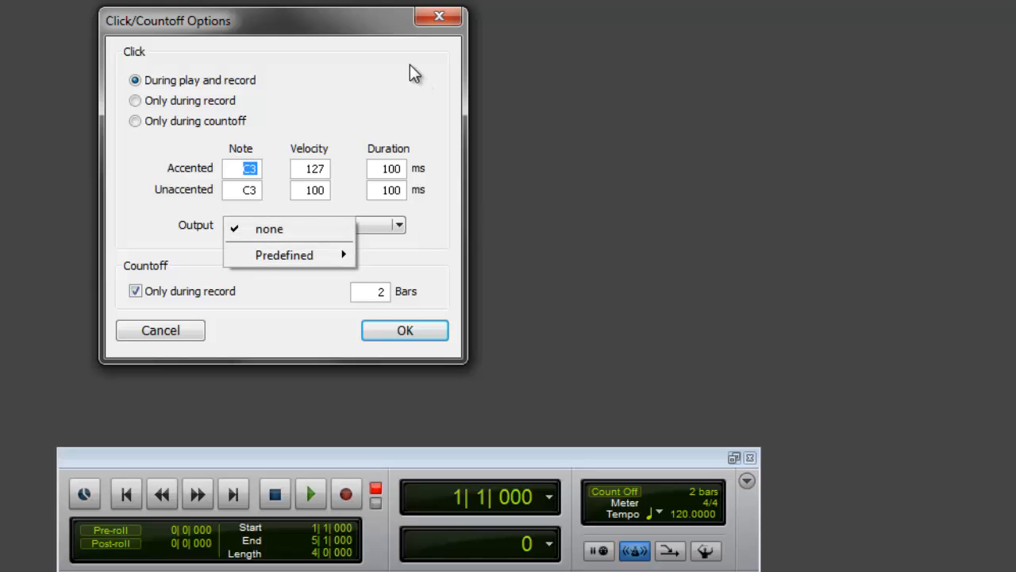
pyautogui.click(268, 228)
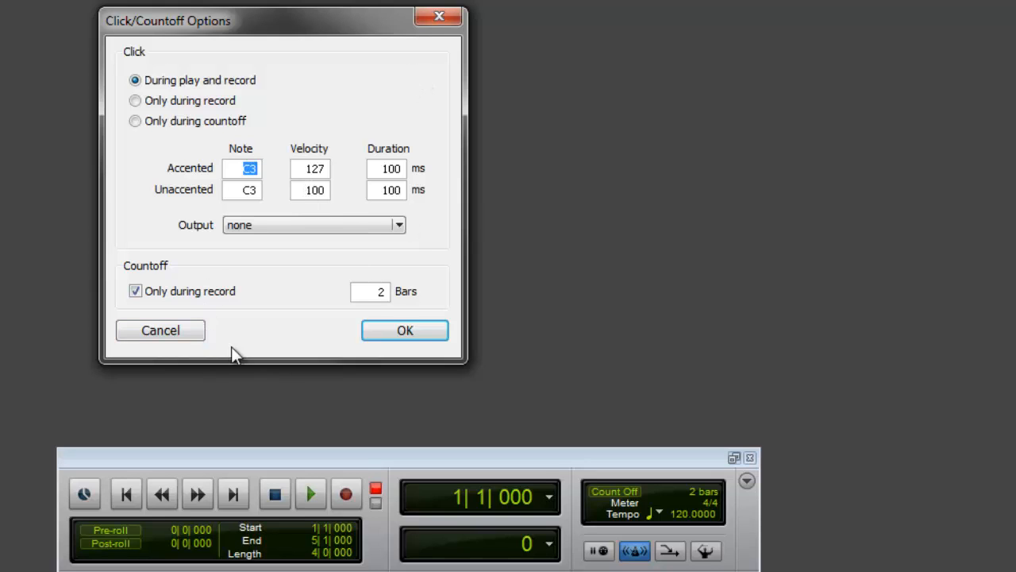